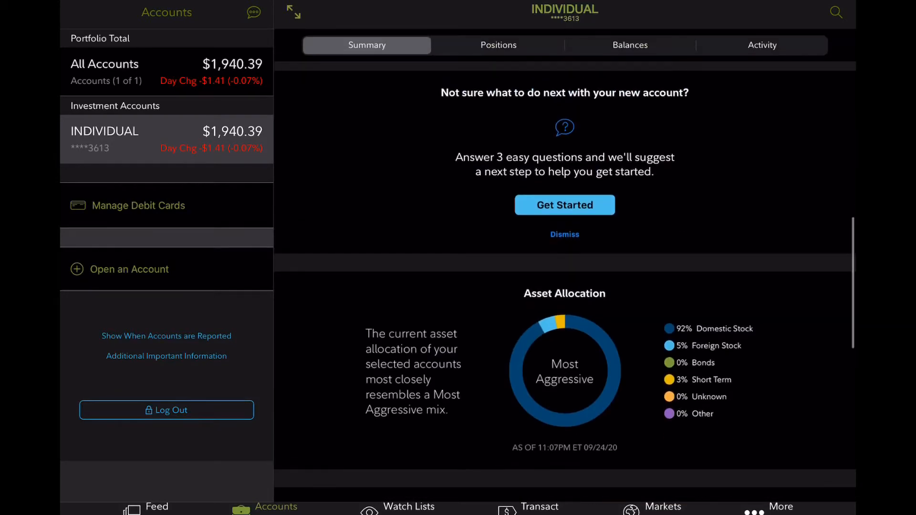
# Step: Finish reviewing and close the PTON and Goldman Sachs position details
pyautogui.scroll(-3)
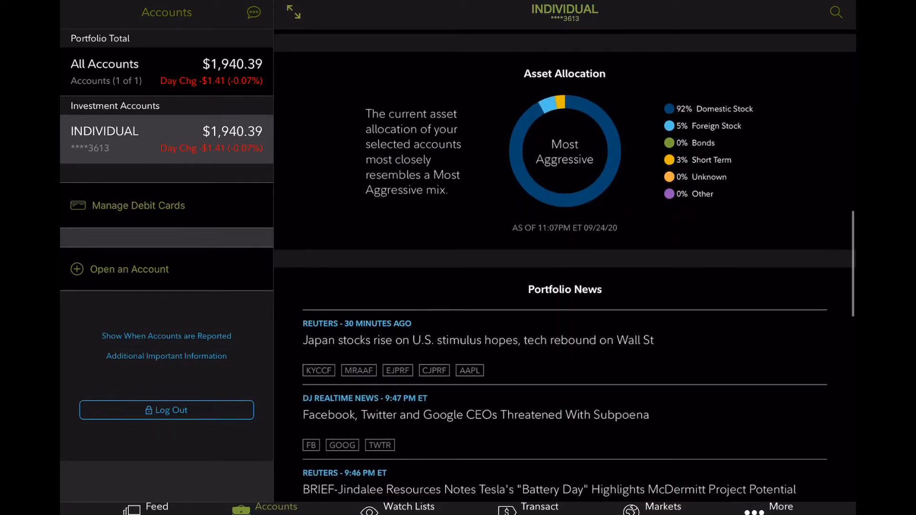
pyautogui.scroll(-3)
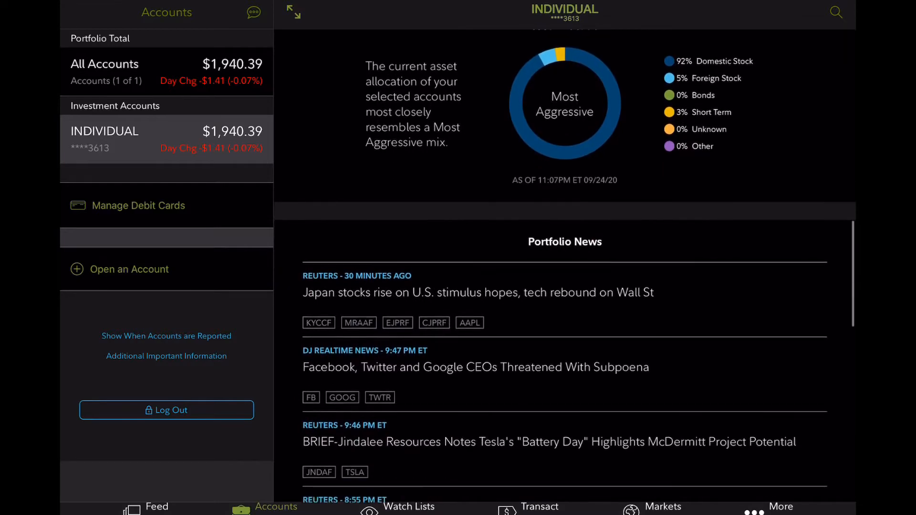
pyautogui.scroll(-3)
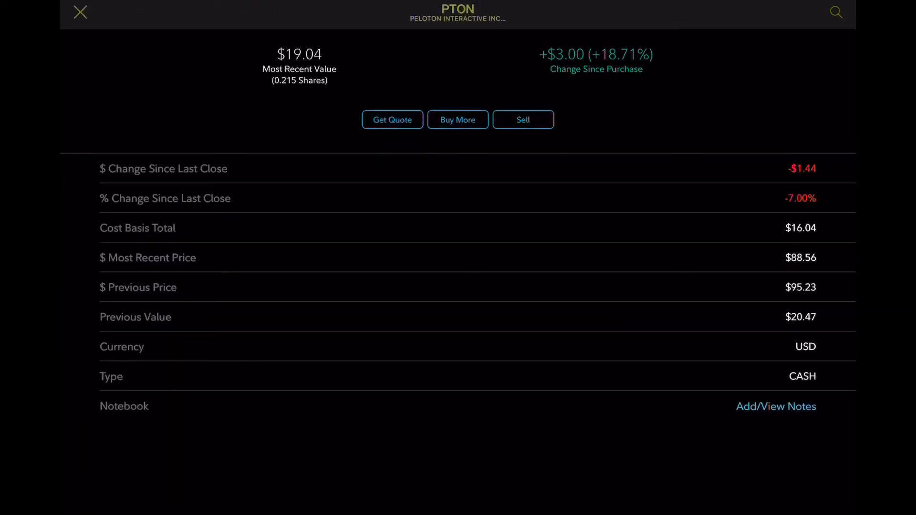
pyautogui.click(79, 13)
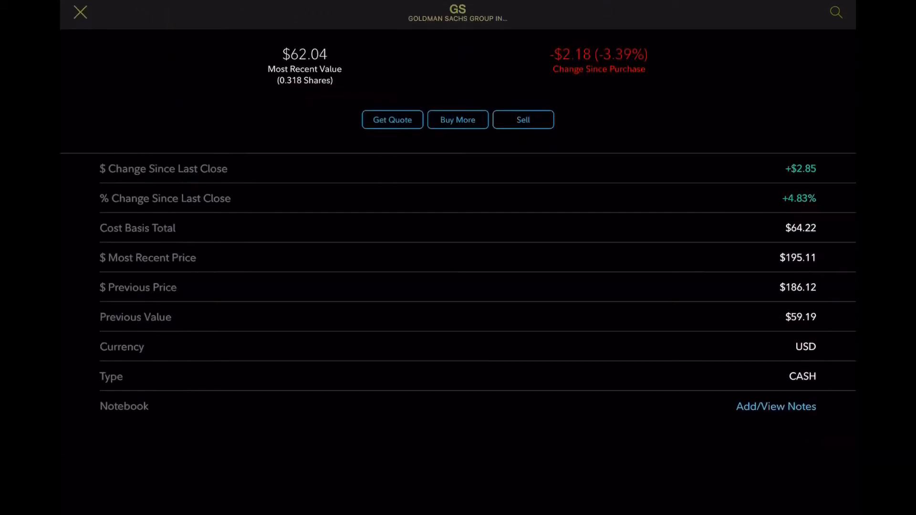
pyautogui.click(78, 12)
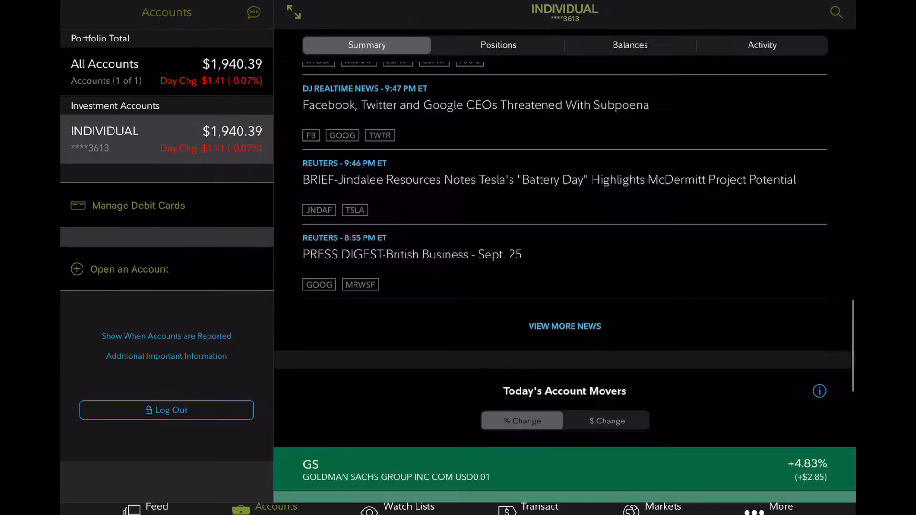
# Step: Browse the full positions list, review the DOCU holding, then view the account's activity history
pyautogui.click(498, 44)
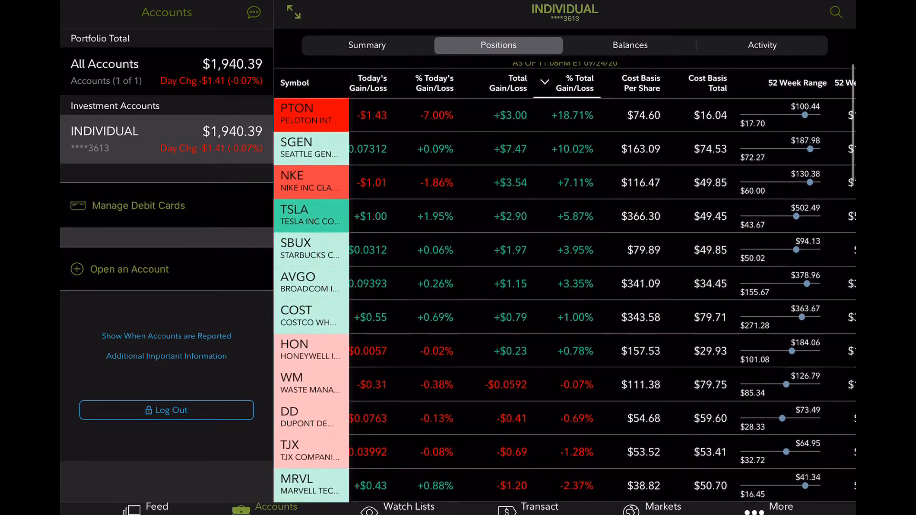
pyautogui.scroll(-3)
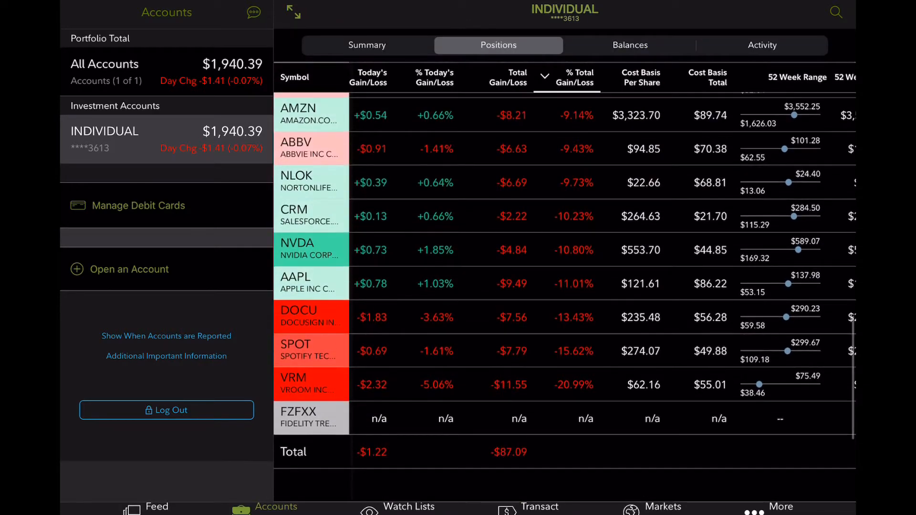
pyautogui.click(304, 316)
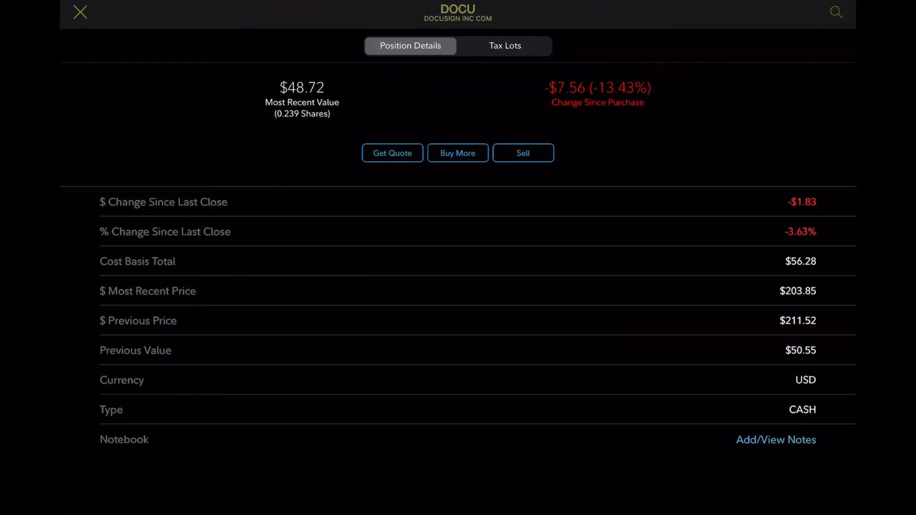
pyautogui.click(80, 10)
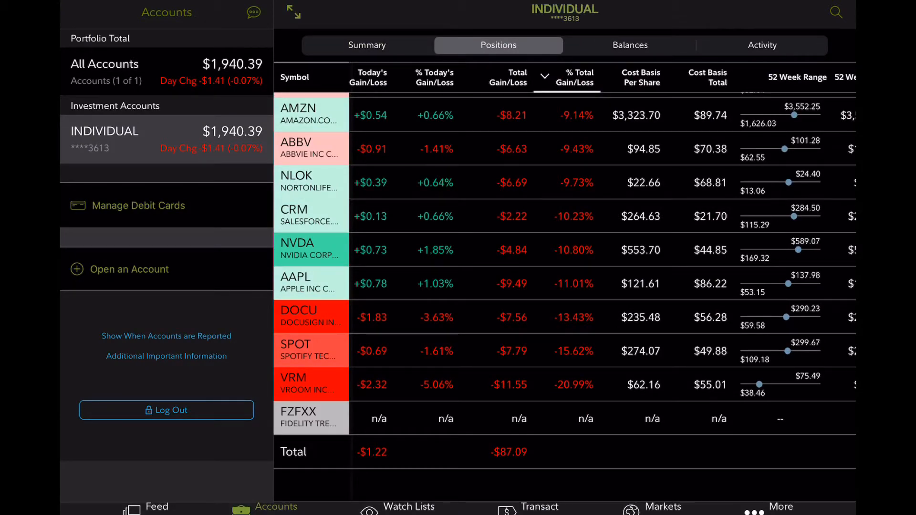
pyautogui.scroll(3)
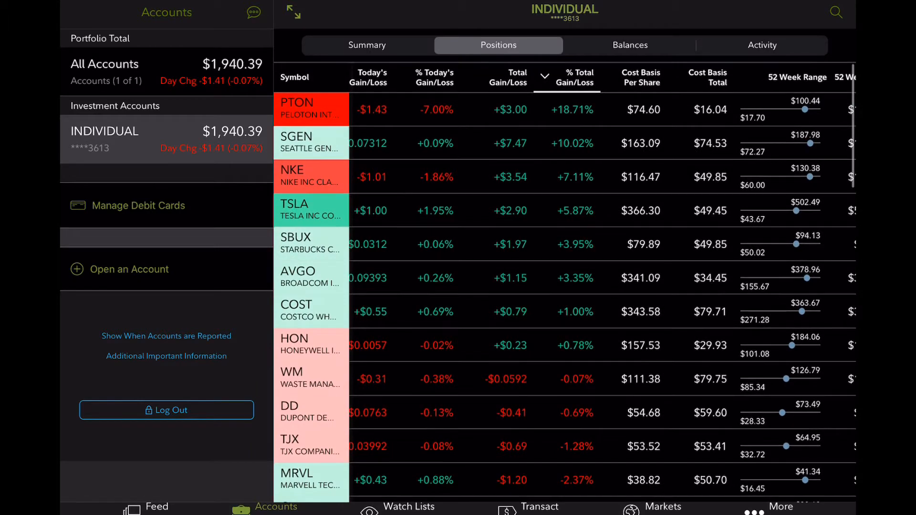
pyautogui.click(761, 45)
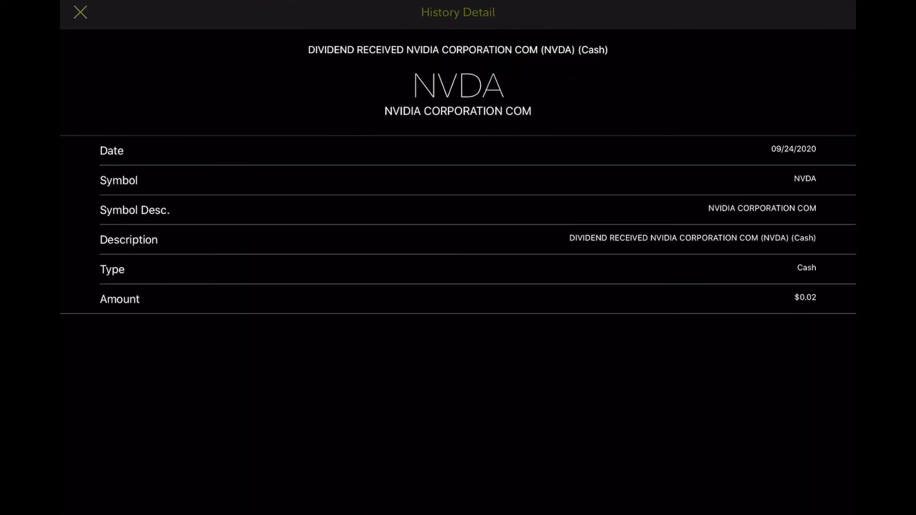
# Step: Close the NVDA dividend detail and scroll the positions table toward lower-performing holdings
pyautogui.click(79, 11)
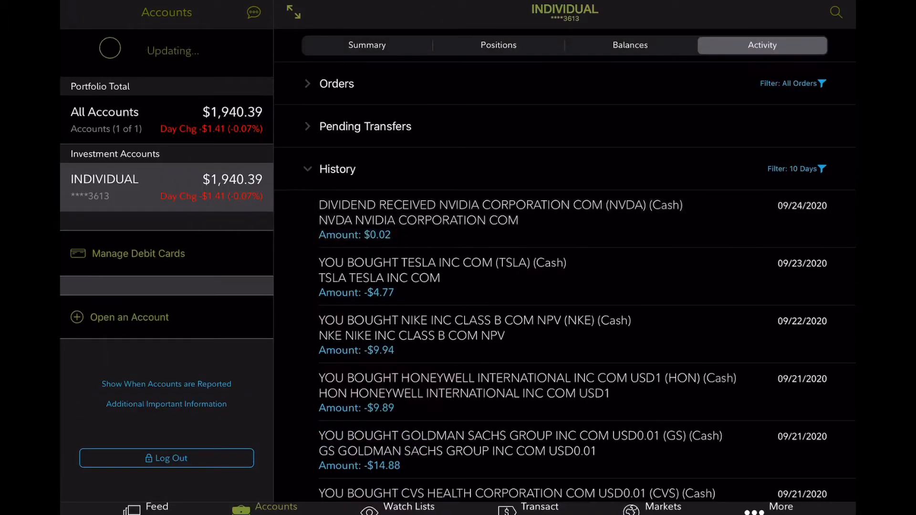
pyautogui.click(498, 45)
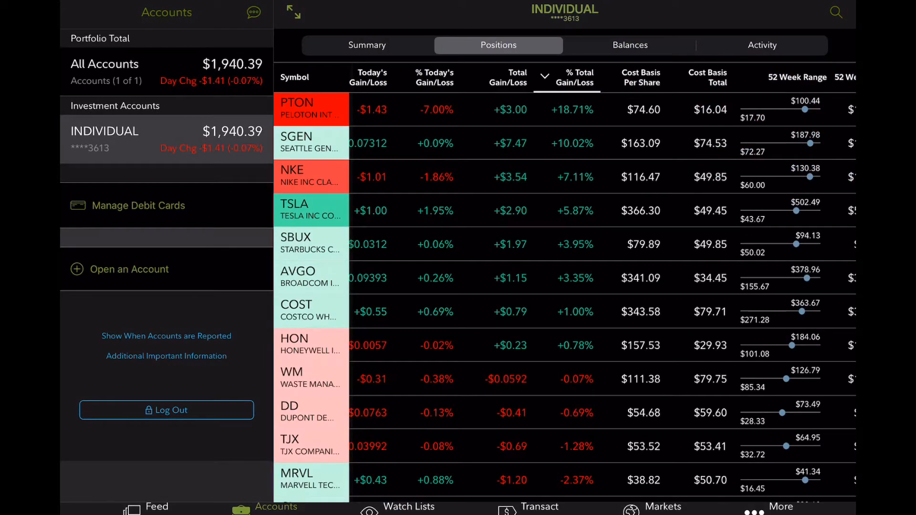
pyautogui.scroll(-3)
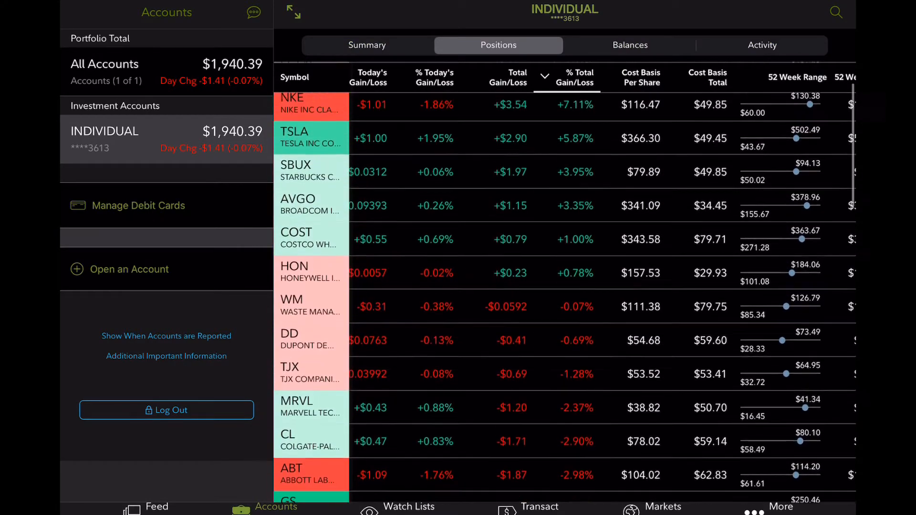
pyautogui.scroll(-3)
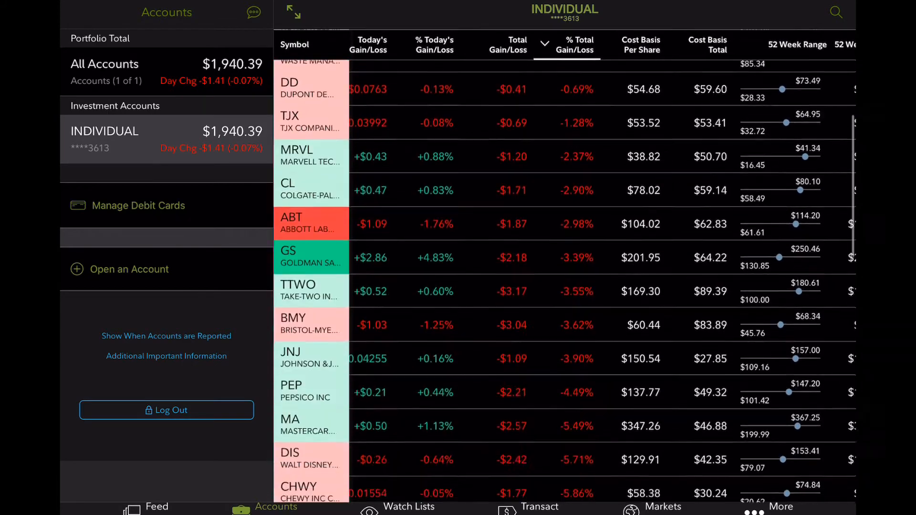
pyautogui.scroll(-3)
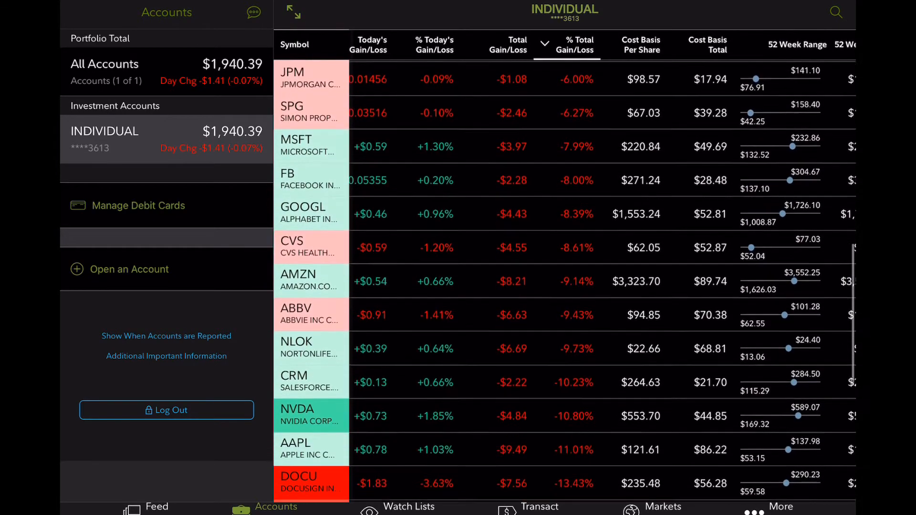
# Step: Review AMZN's position details and its one-month and one-year quote charts, then close the quote
pyautogui.click(309, 280)
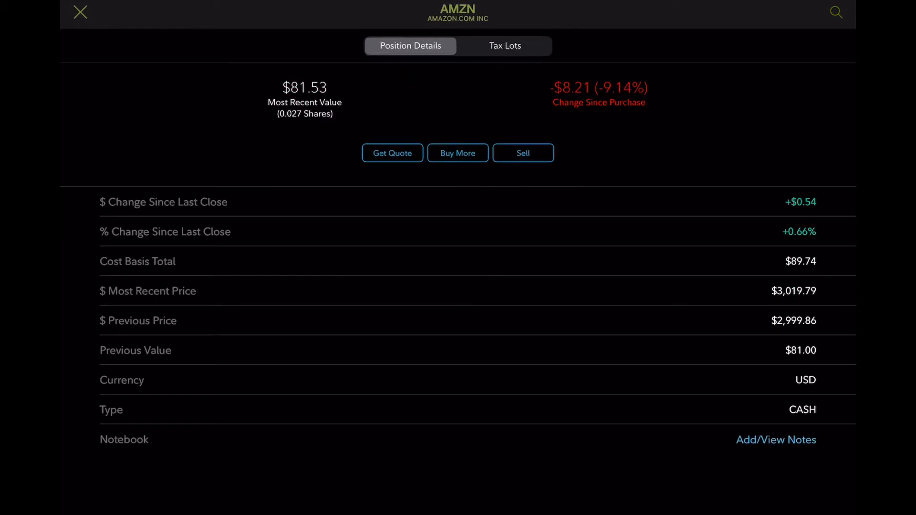
pyautogui.click(392, 153)
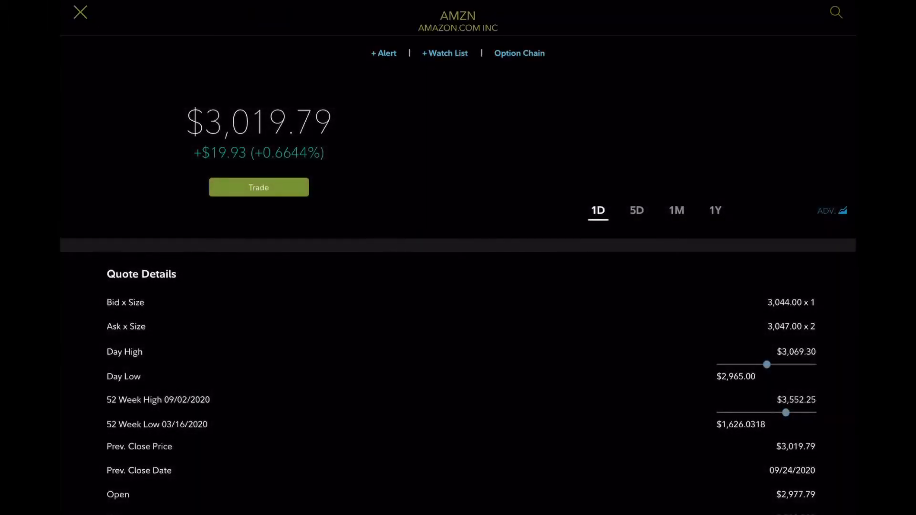
pyautogui.click(675, 210)
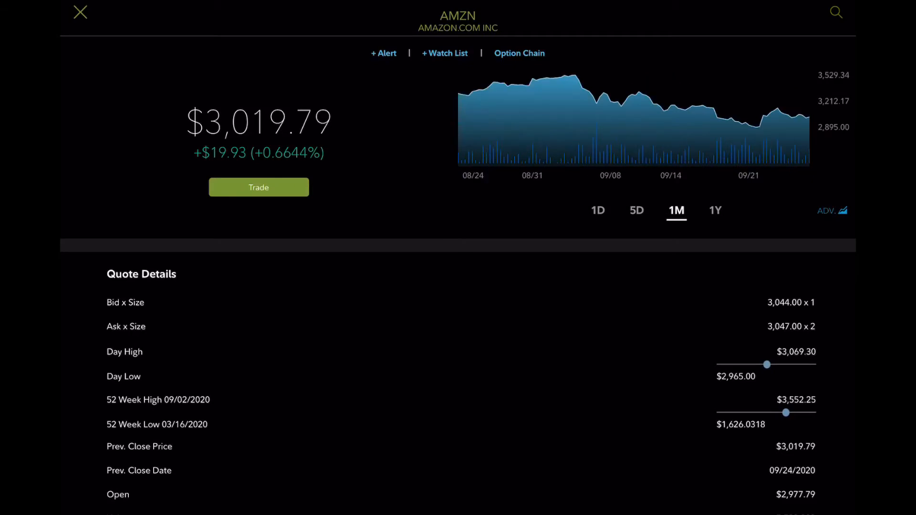
pyautogui.click(716, 210)
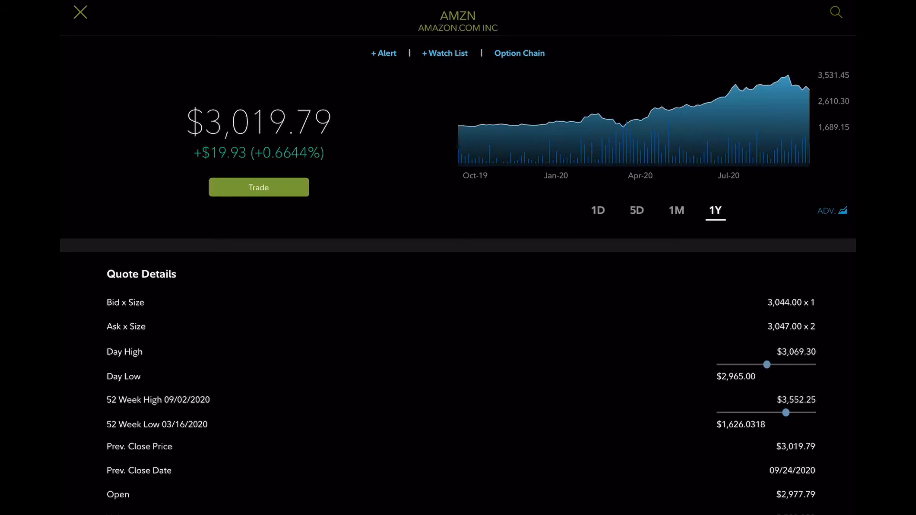
pyautogui.click(79, 11)
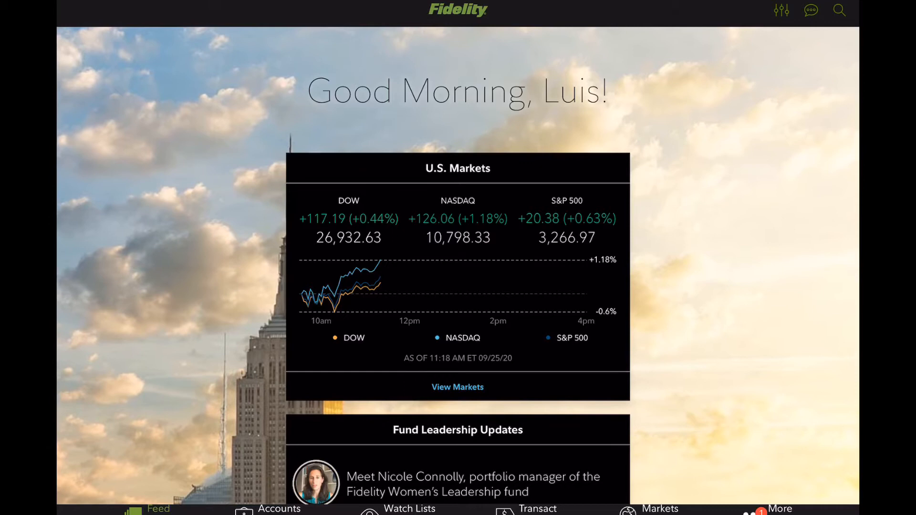
# Step: Return to the account summary and scroll to Today's Account Movers
pyautogui.click(274, 509)
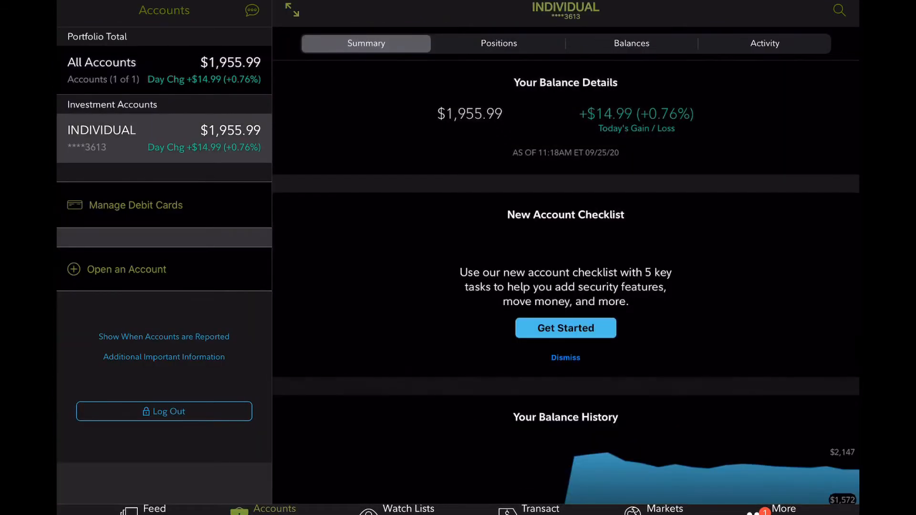
pyautogui.click(498, 43)
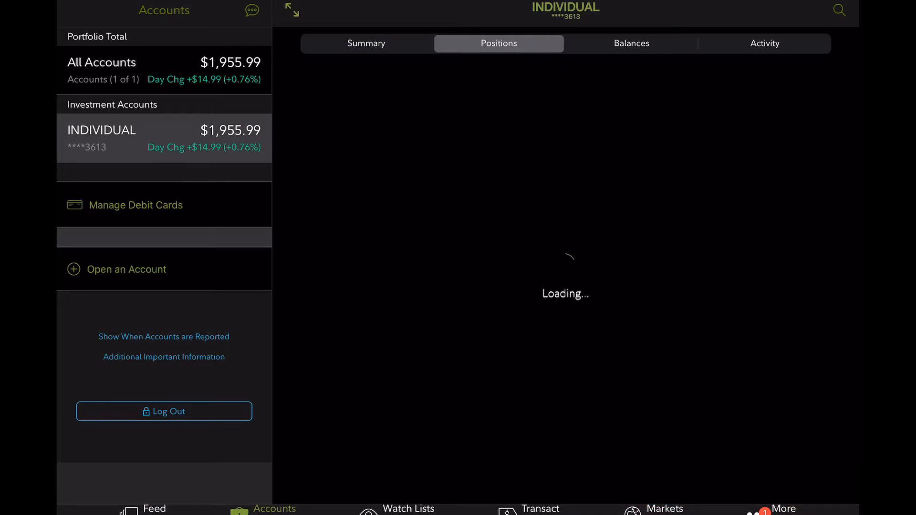
pyautogui.click(367, 43)
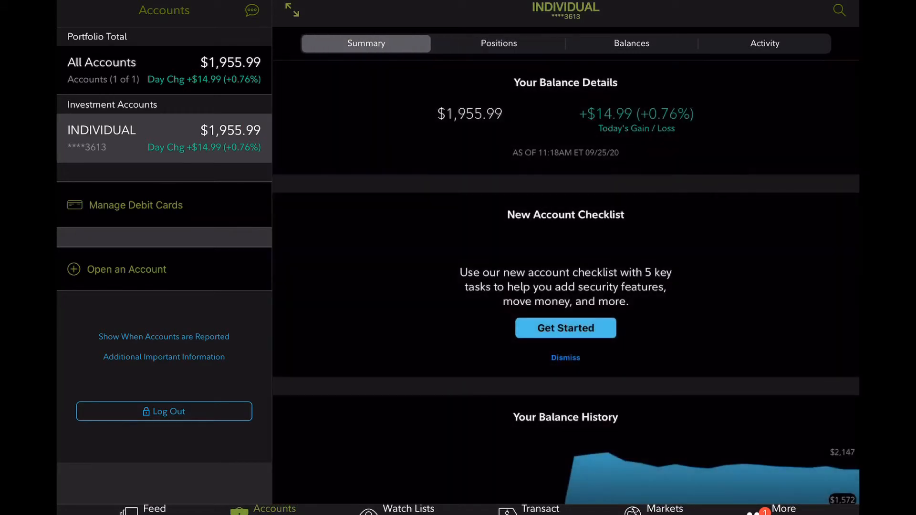
pyautogui.scroll(-3)
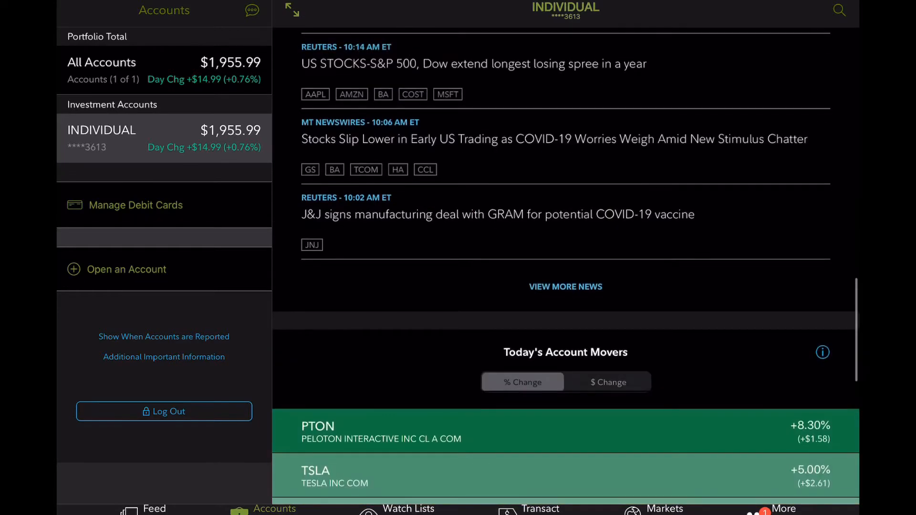
pyautogui.scroll(-3)
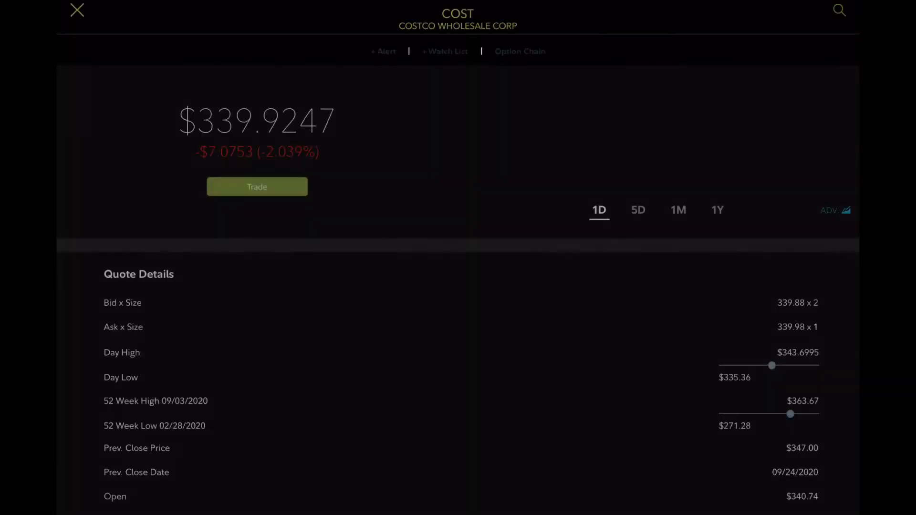
# Step: Review Costco's five-day price chart and close the quote
pyautogui.click(638, 210)
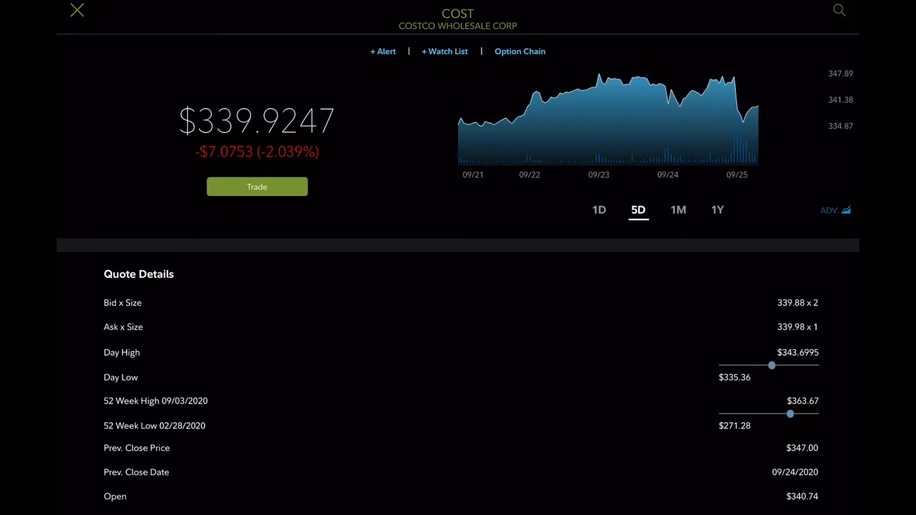
pyautogui.click(79, 10)
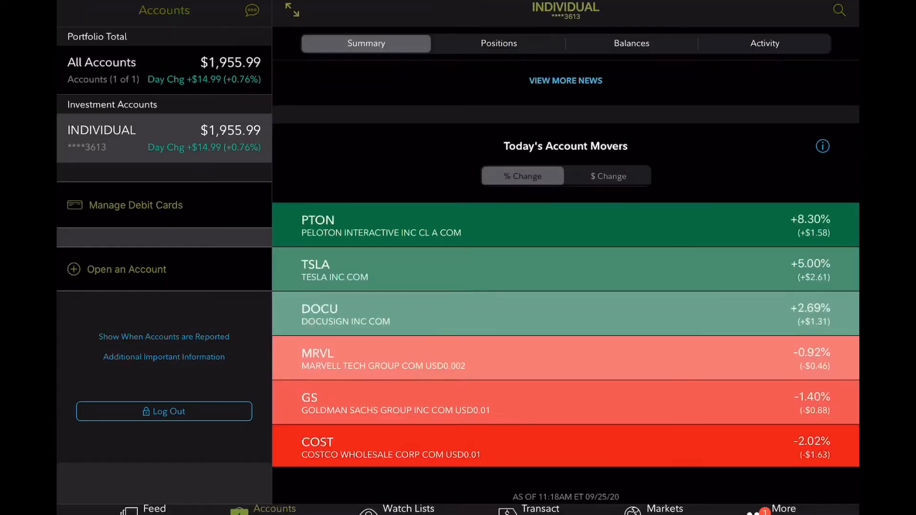
# Step: Browse the positions table holdings such as UPS, WM and COST with change and day trend columns
pyautogui.click(498, 43)
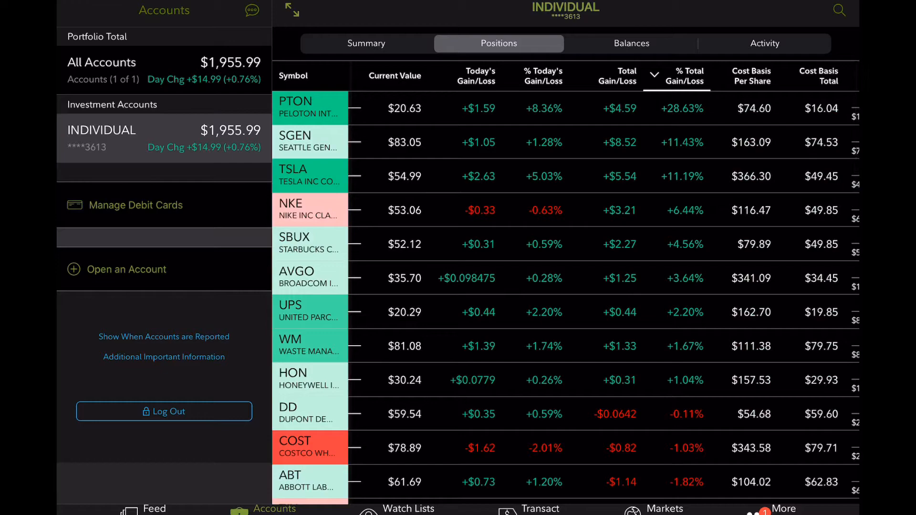
pyautogui.scroll(-3)
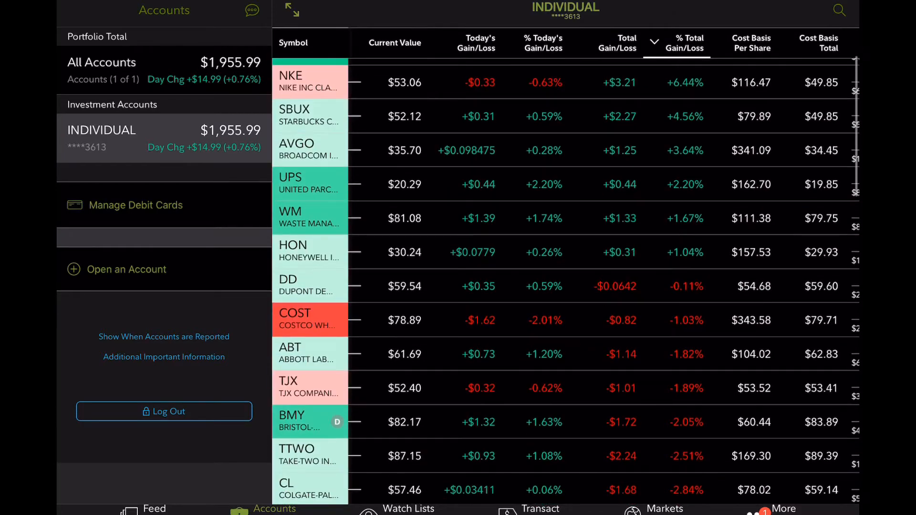
pyautogui.scroll(-3)
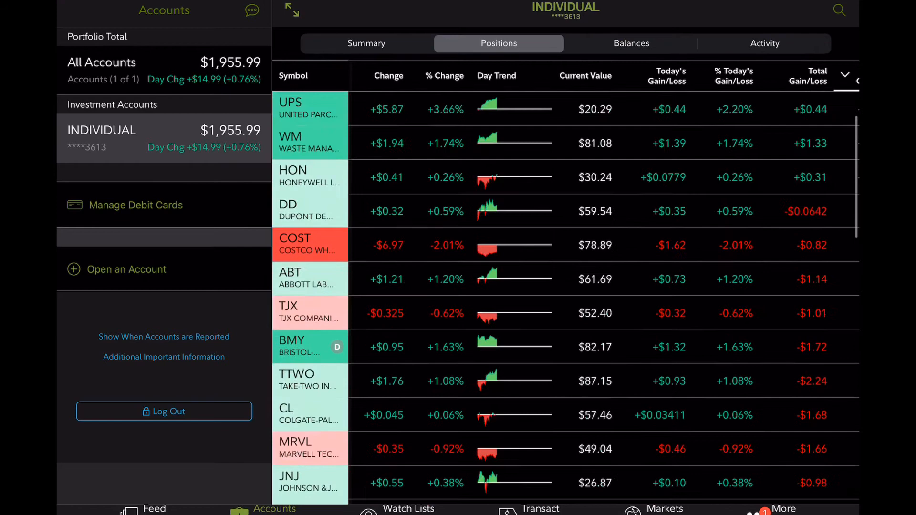
# Step: Review the UPS purchase record, then scroll further through the activity history
pyautogui.click(765, 44)
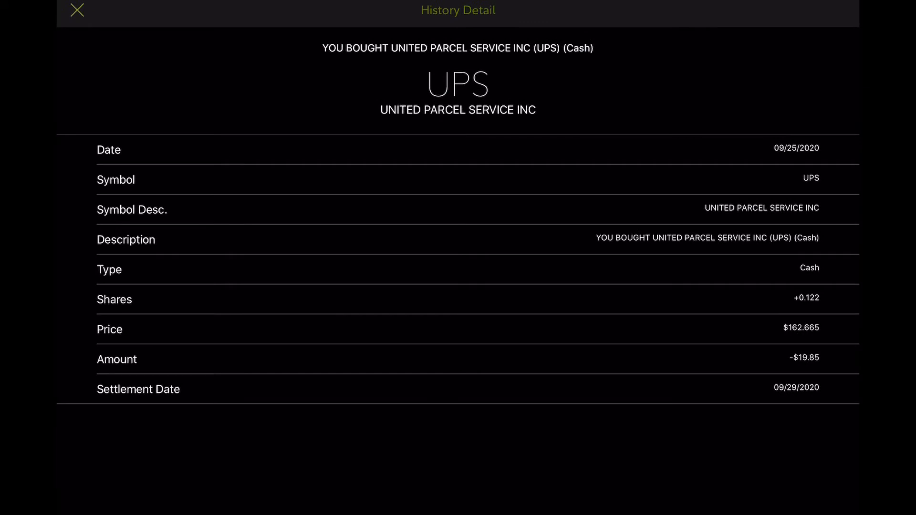
pyautogui.click(78, 9)
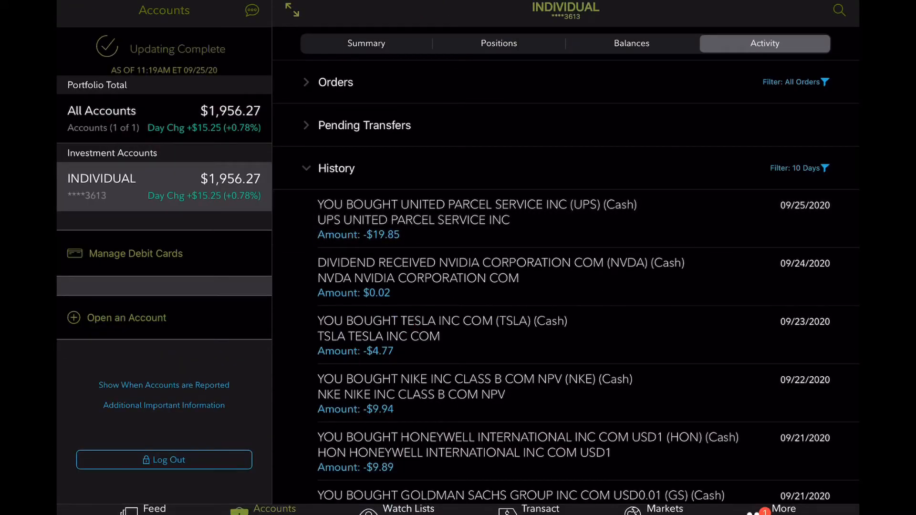
pyautogui.scroll(-3)
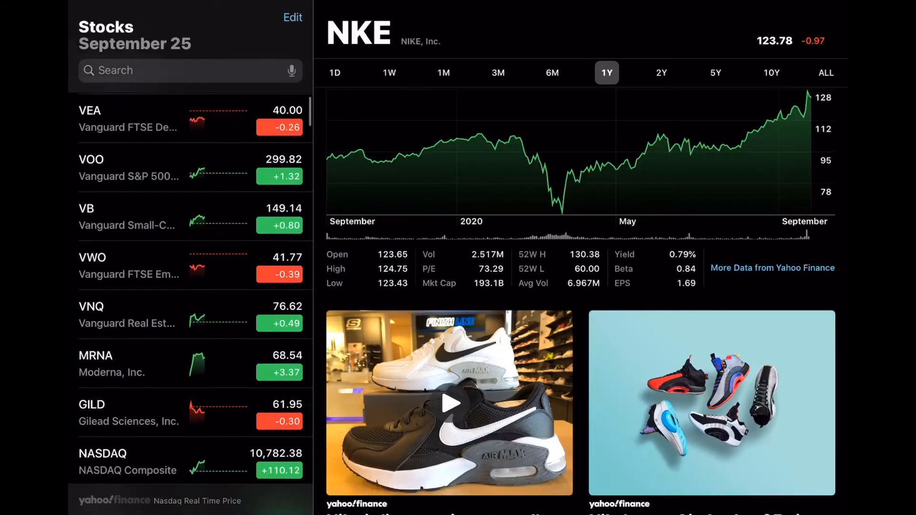
# Step: View the NASDAQ's one-day and one-week charts, then the S&P 500 chart
pyautogui.click(127, 462)
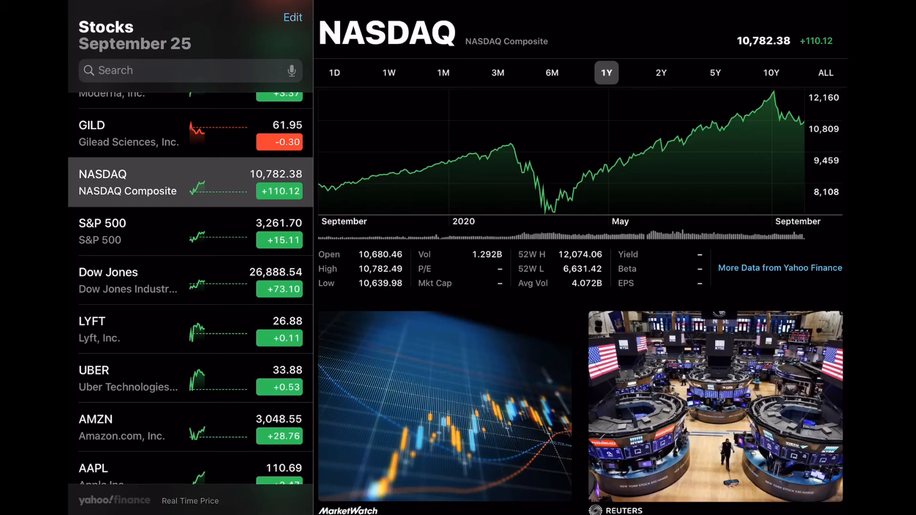
pyautogui.click(334, 72)
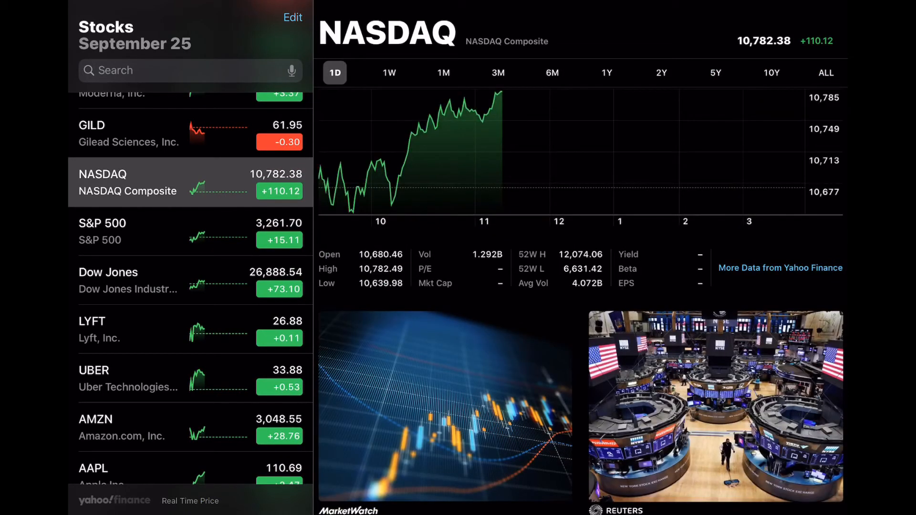
pyautogui.click(390, 73)
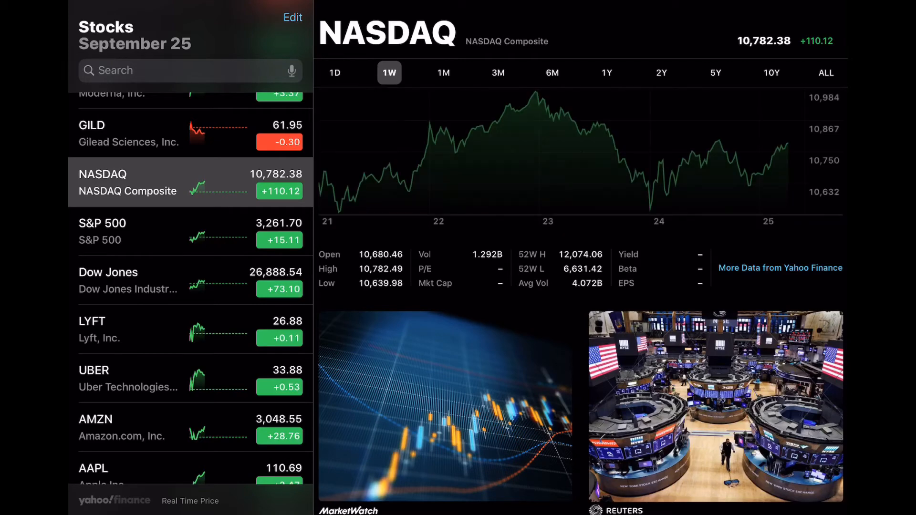
pyautogui.click(102, 231)
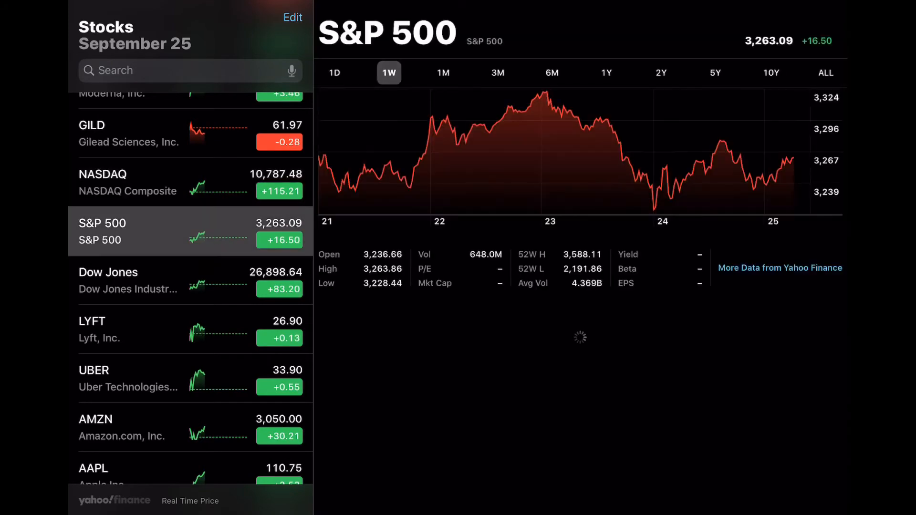
# Step: View the Dow Jones one-day chart and scroll the watchlist toward AAPL
pyautogui.click(108, 281)
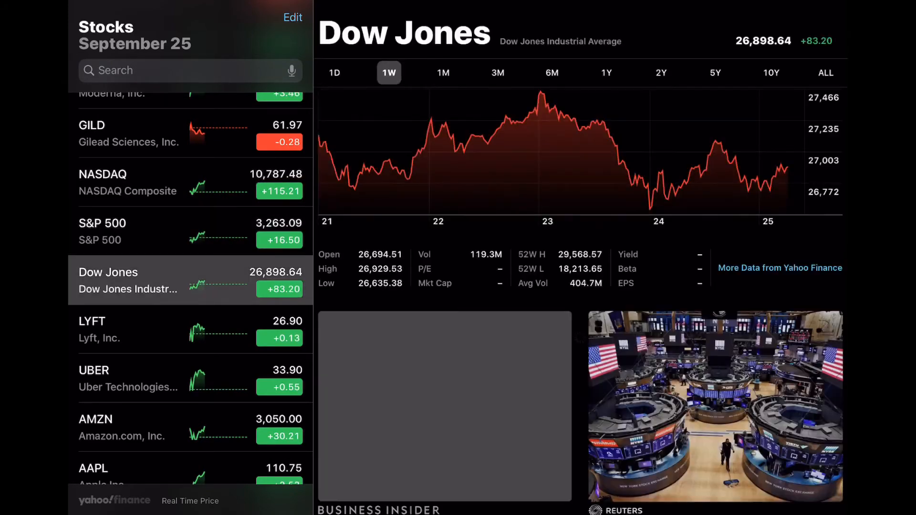
pyautogui.click(334, 73)
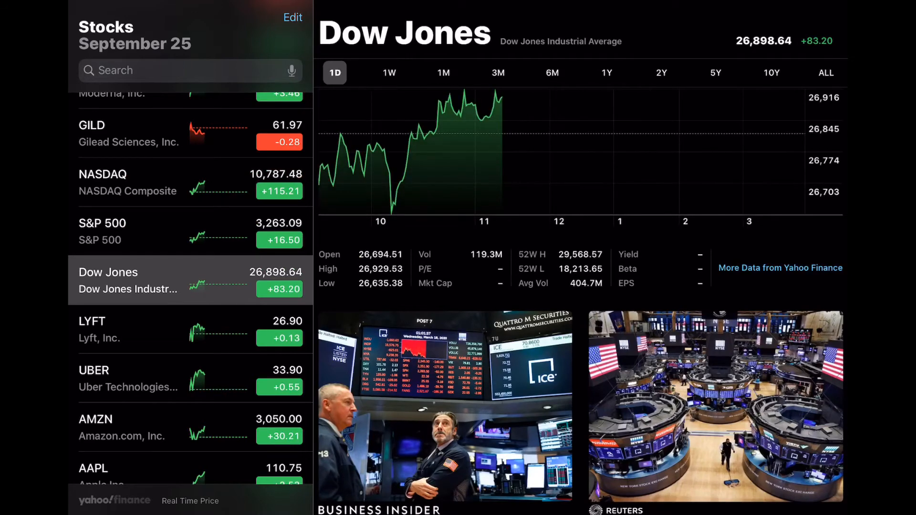
pyautogui.scroll(-3)
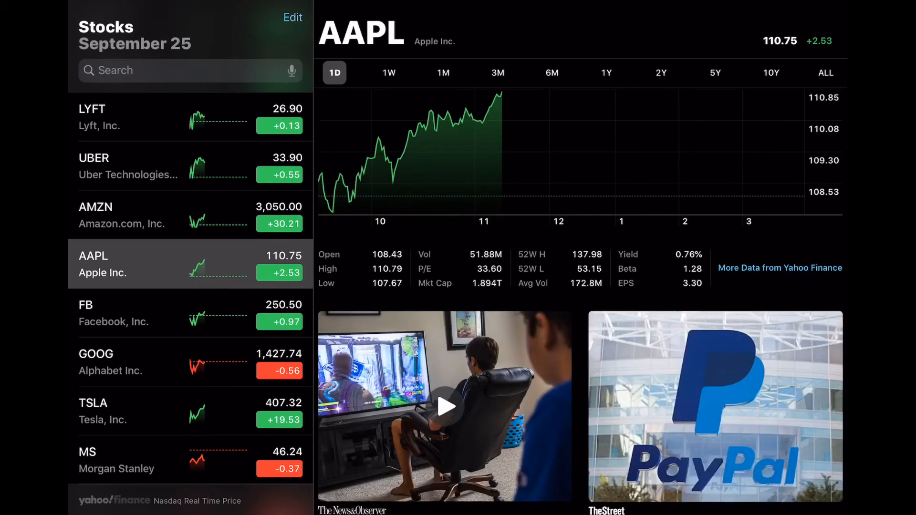
# Step: Review Tesla's one-month price chart and its related news
pyautogui.scroll(-3)
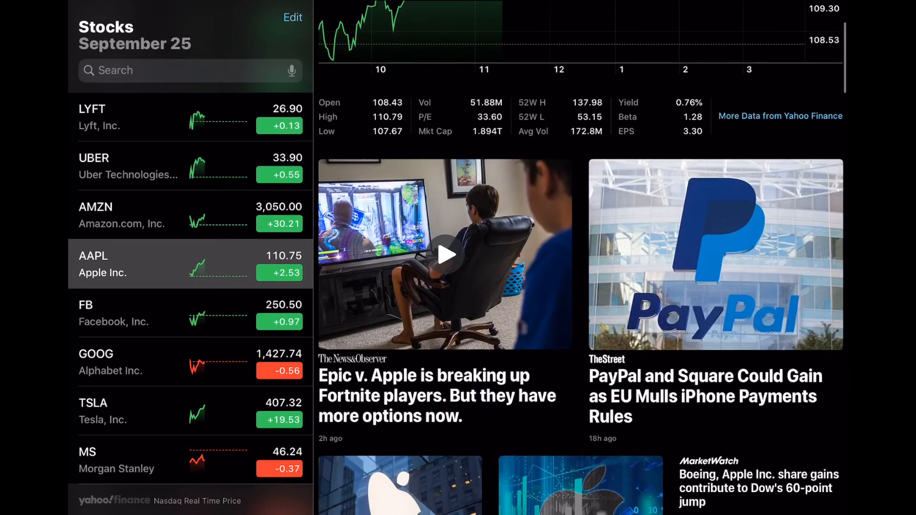
pyautogui.scroll(-3)
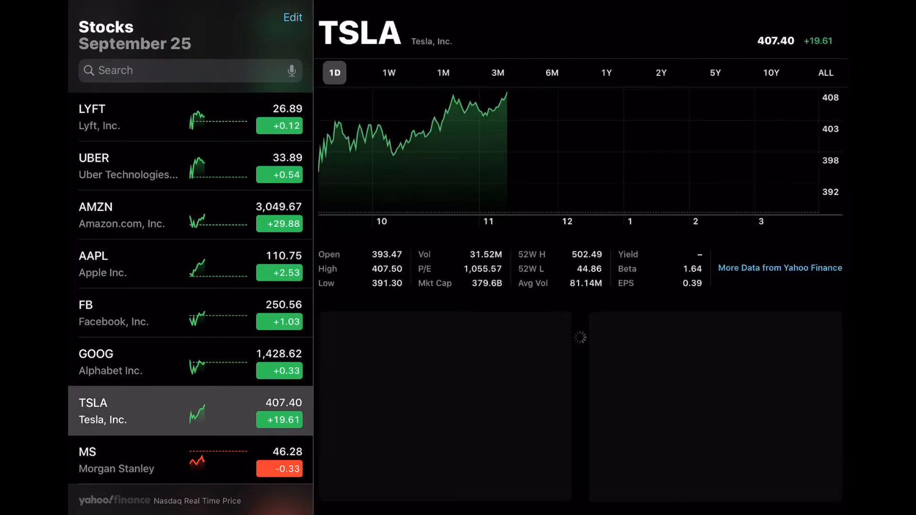
pyautogui.click(443, 73)
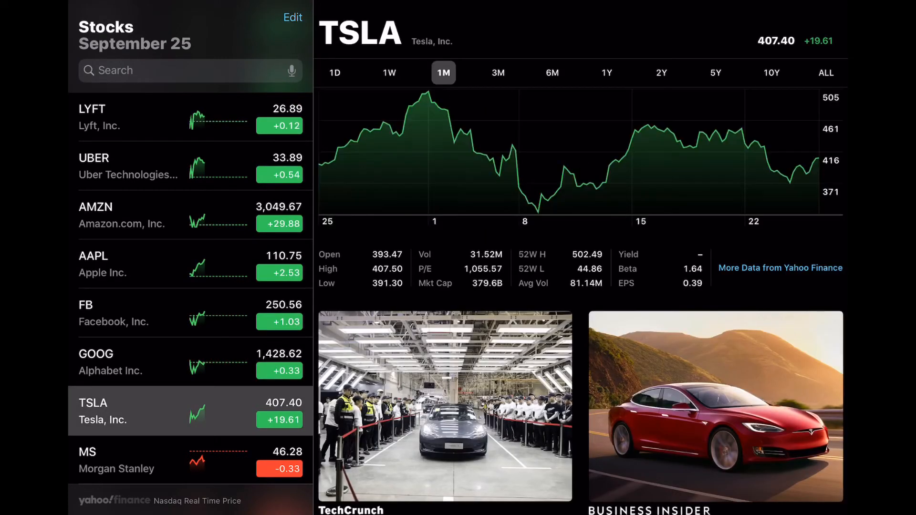
pyautogui.scroll(-3)
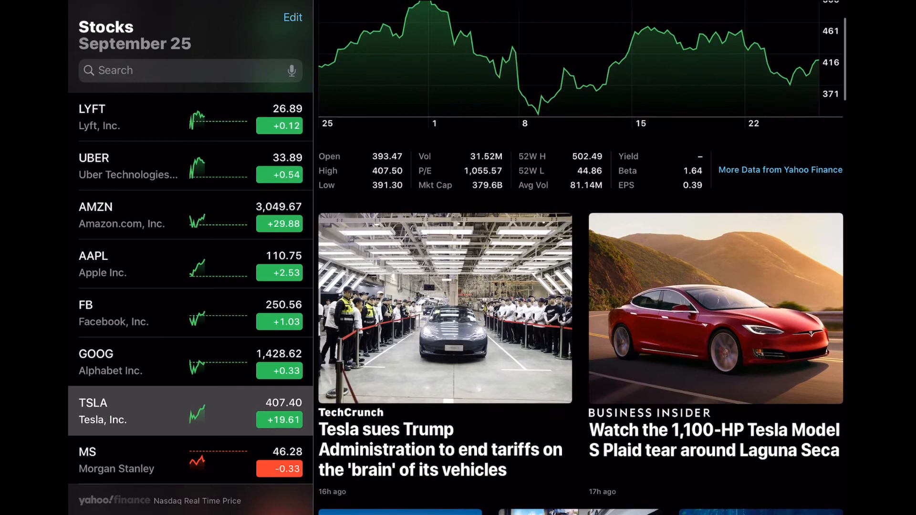
pyautogui.scroll(-3)
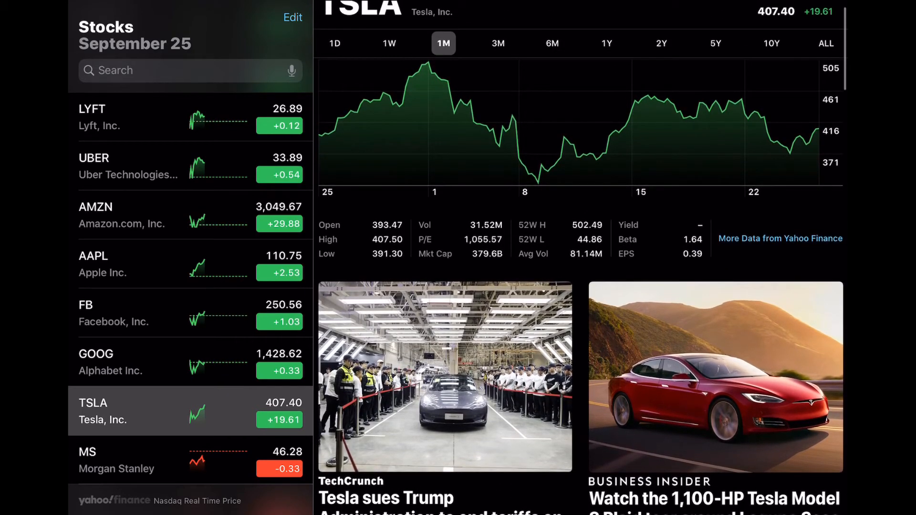
# Step: Scroll the watchlist down and view Norwegian Cruise Line's chart and details
pyautogui.scroll(-3)
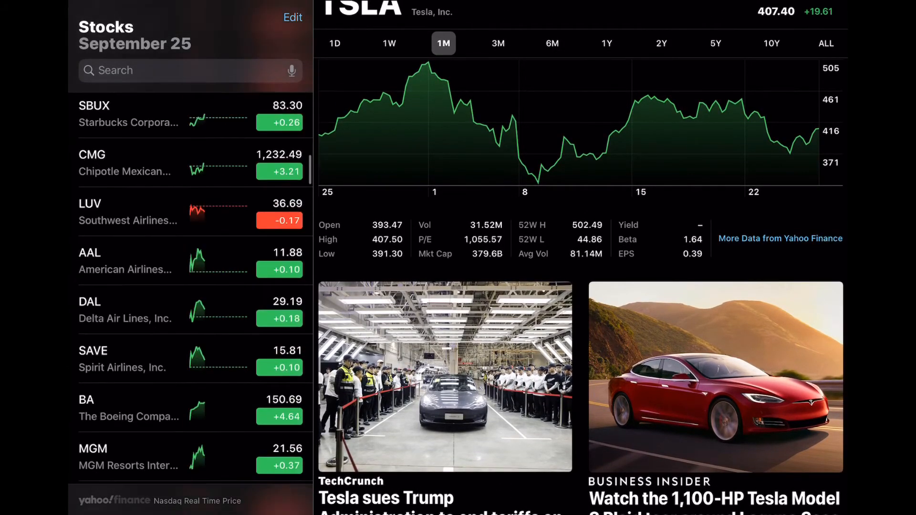
pyautogui.scroll(-3)
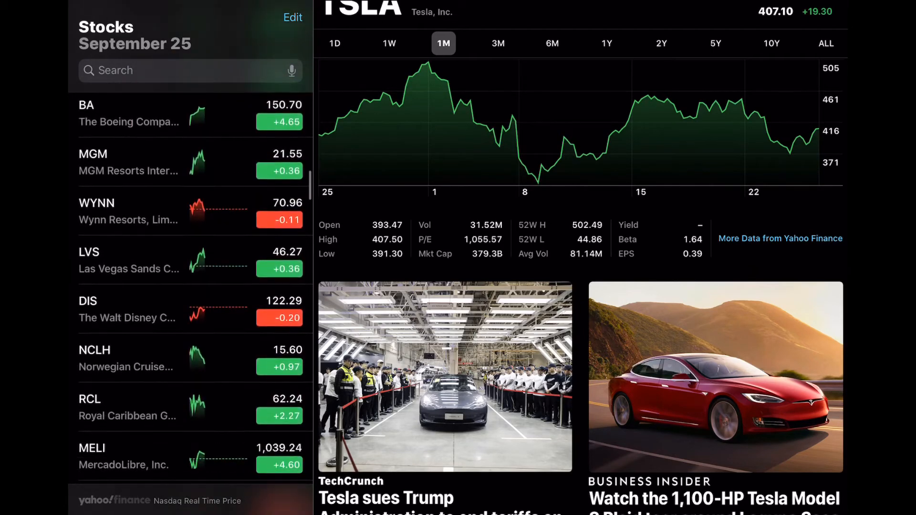
pyautogui.scroll(-3)
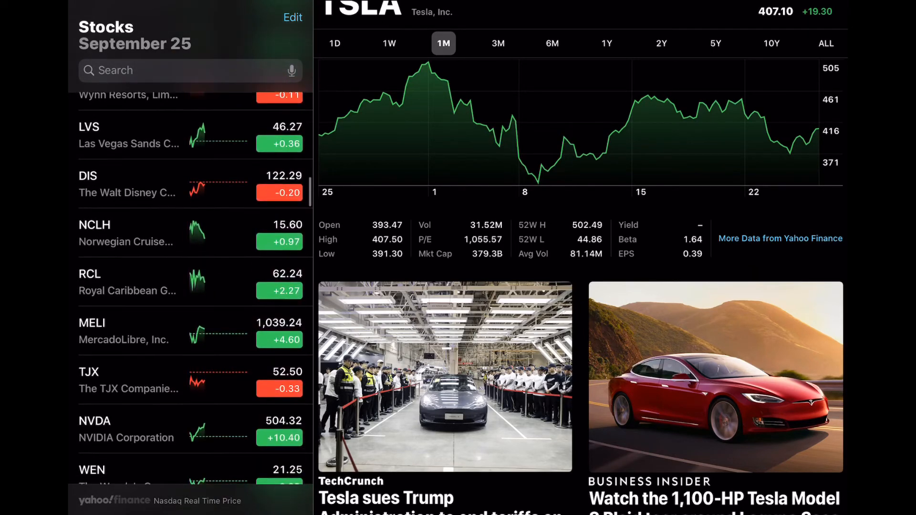
pyautogui.click(125, 232)
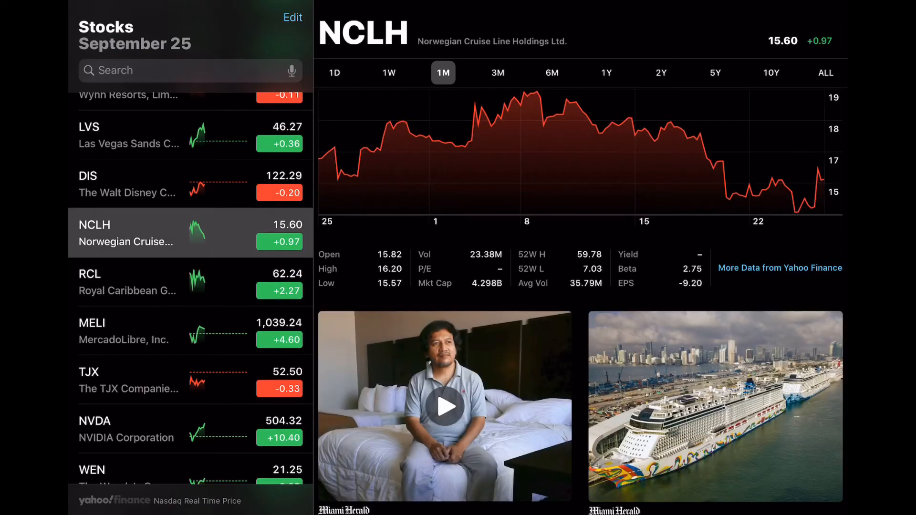
# Step: Scroll the watchlist to Zoom Video Communications and view its one-week chart
pyautogui.scroll(-3)
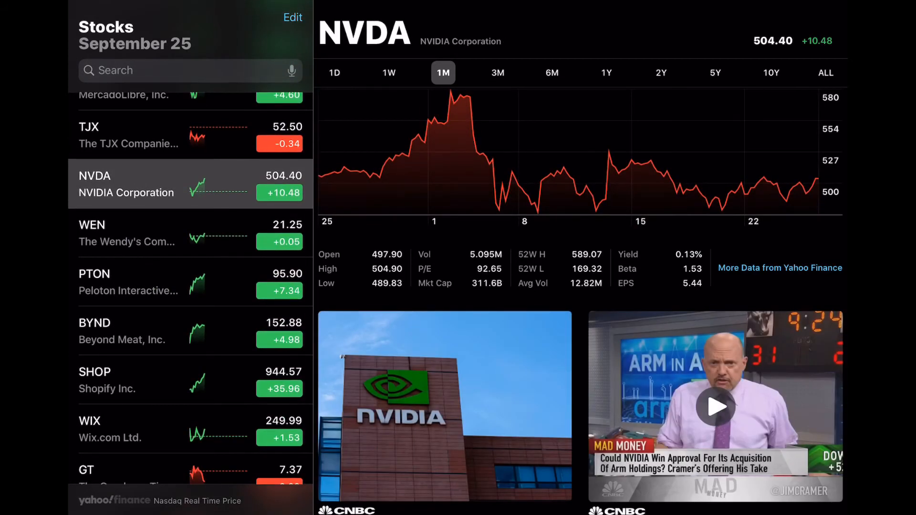
pyautogui.scroll(-3)
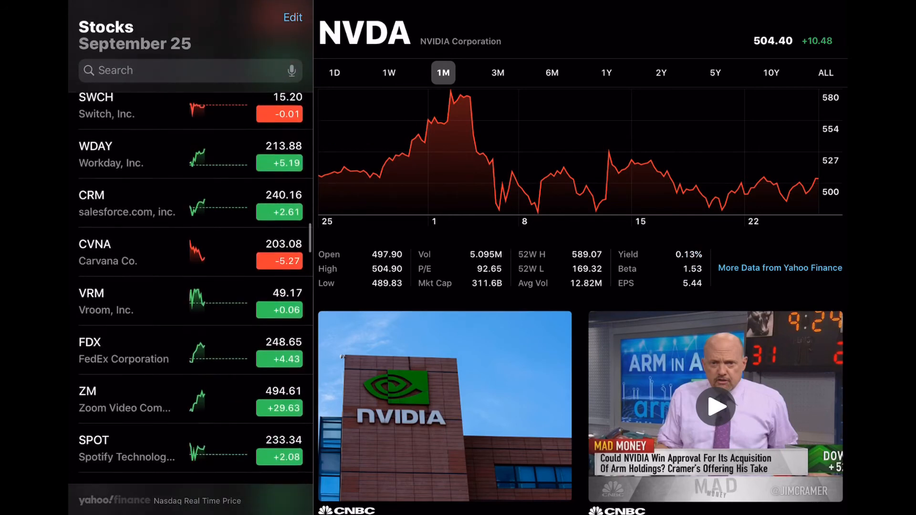
pyautogui.scroll(-3)
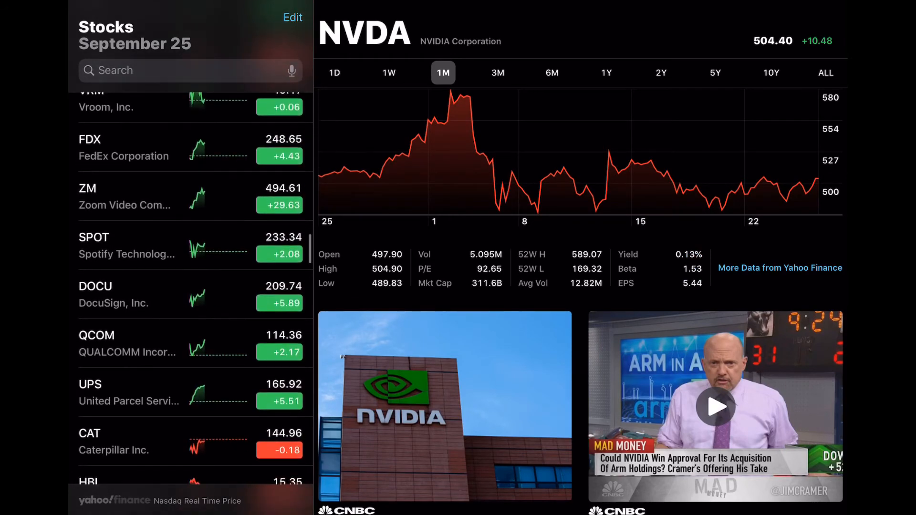
pyautogui.click(151, 197)
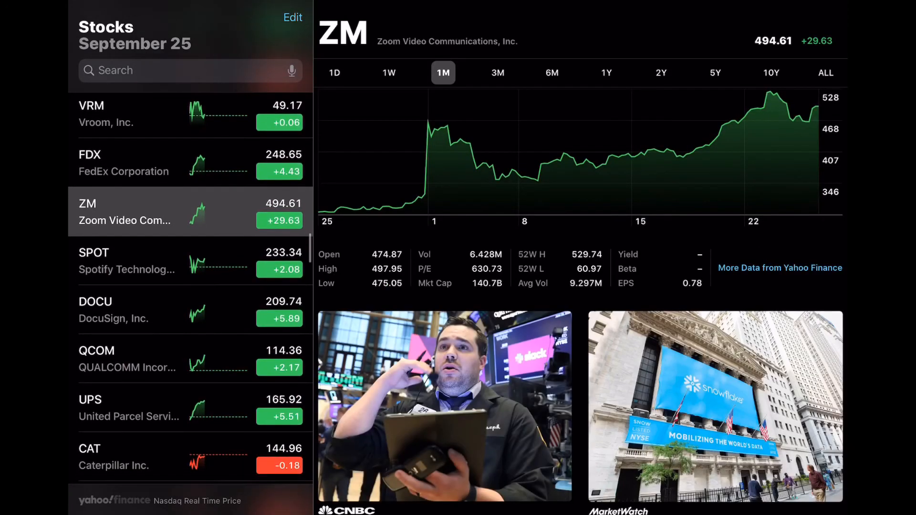
pyautogui.click(389, 72)
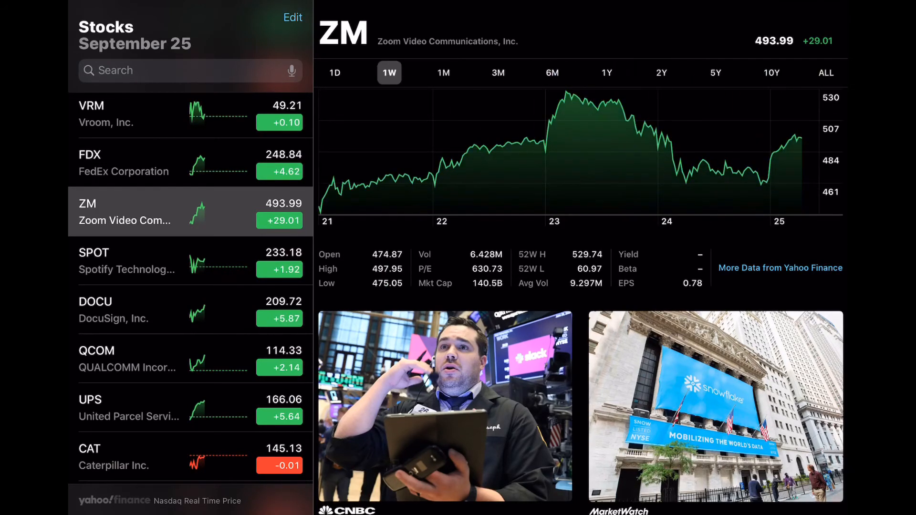
pyautogui.scroll(-3)
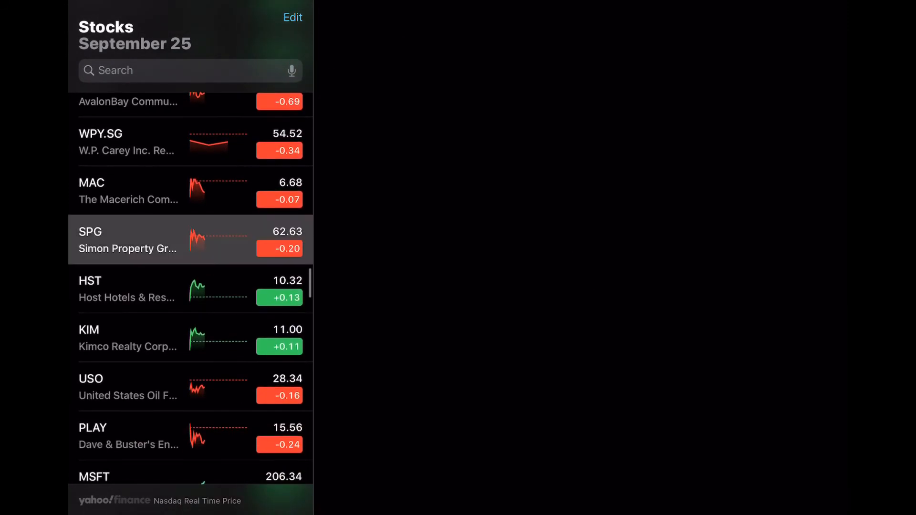
# Step: View Simon Property Group's and AMD's charts and details
pyautogui.click(126, 240)
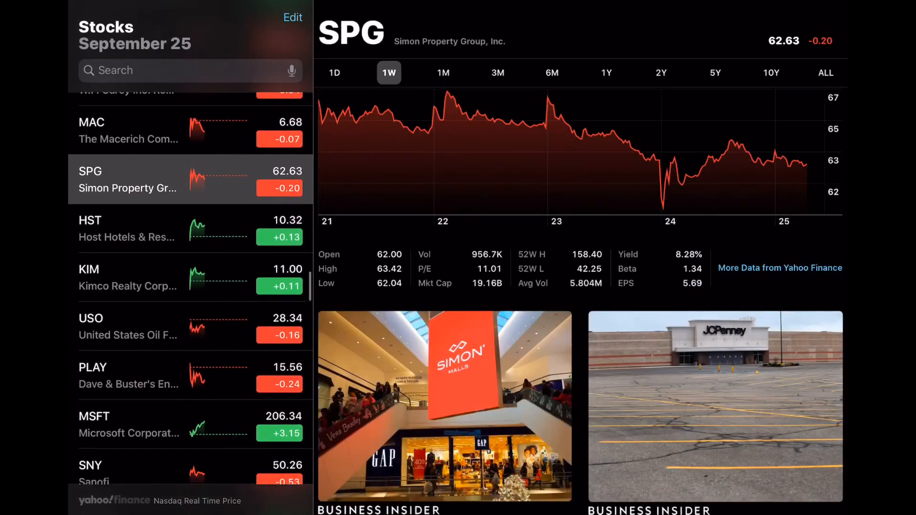
pyautogui.scroll(-3)
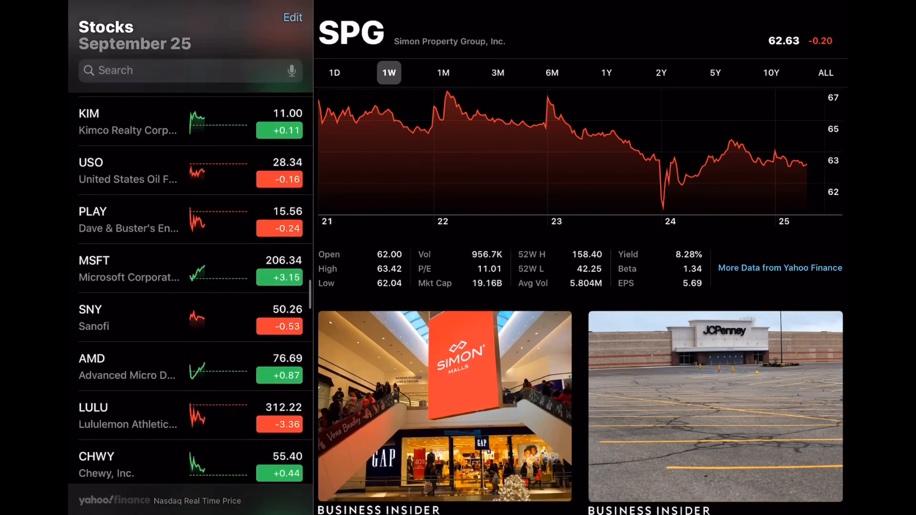
pyautogui.click(147, 366)
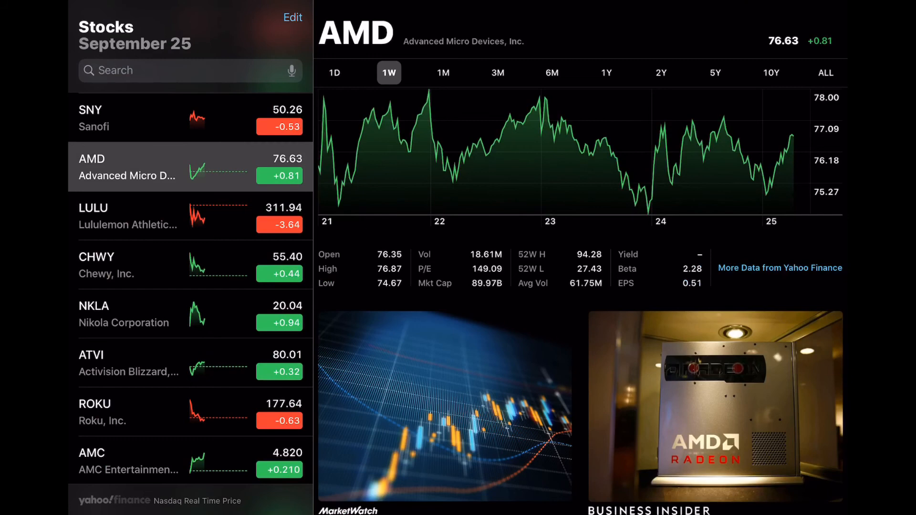
# Step: Scroll the watchlist sidebar down toward NortonLifeLock
pyautogui.scroll(-3)
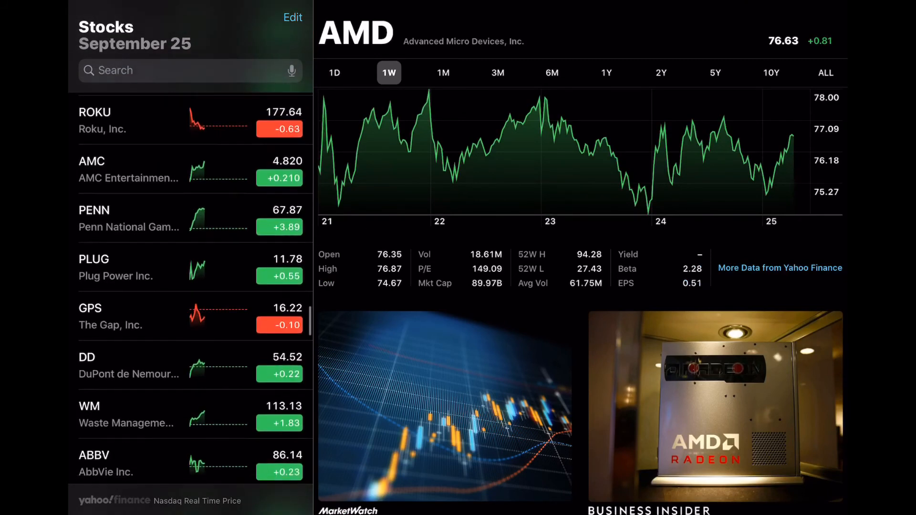
pyautogui.scroll(-3)
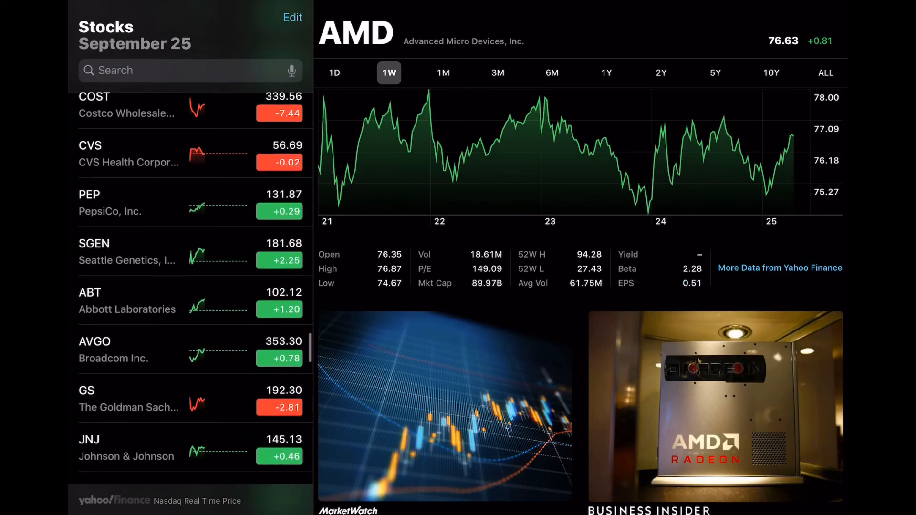
pyautogui.scroll(-3)
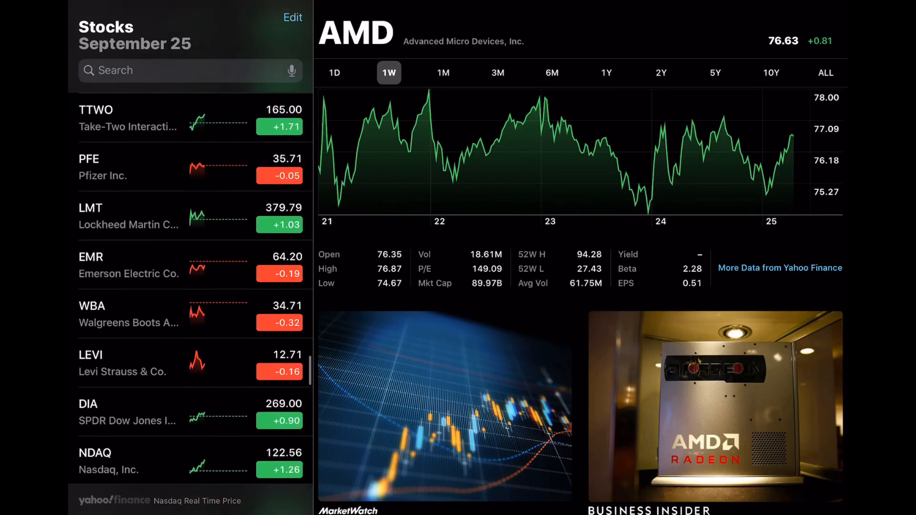
pyautogui.scroll(-3)
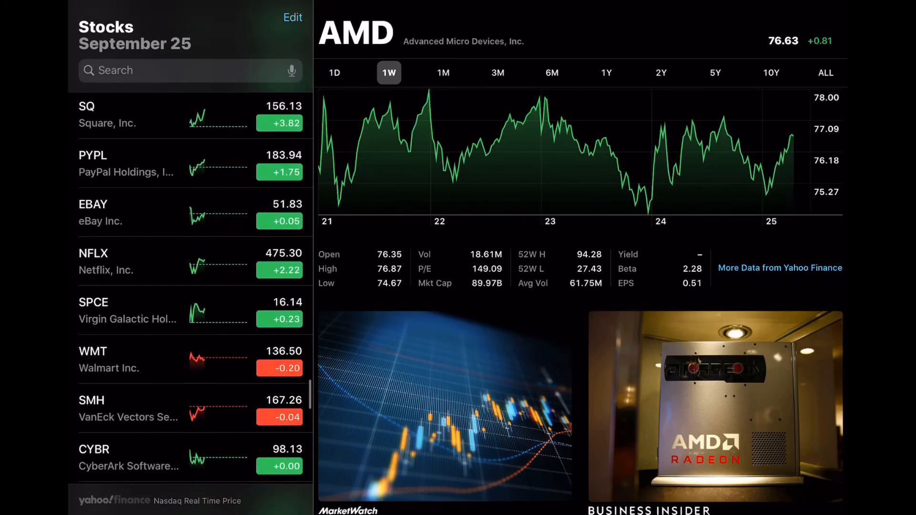
pyautogui.scroll(-3)
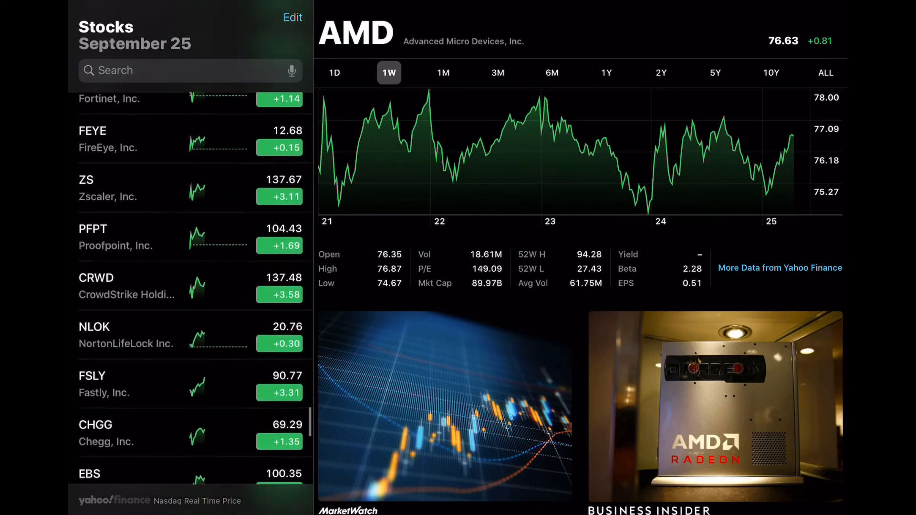
pyautogui.scroll(-3)
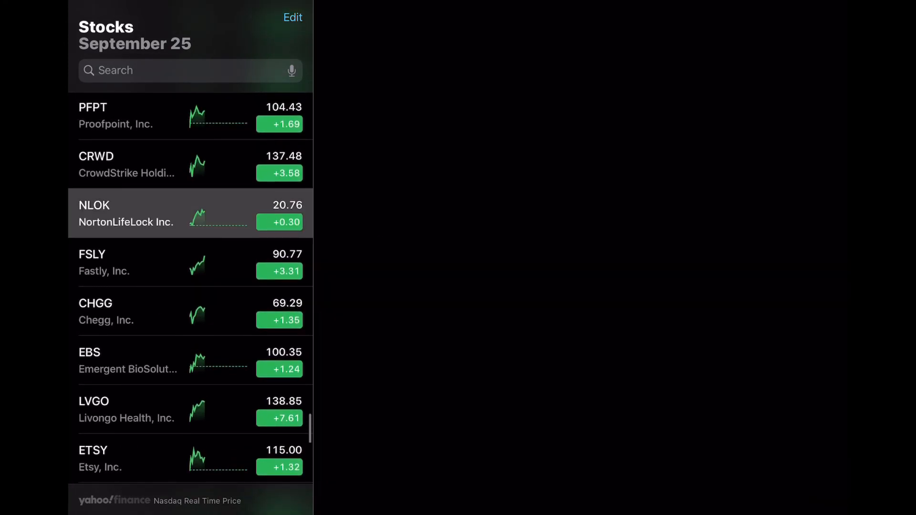
# Step: View NortonLifeLock's one-week chart, then switch to Nike's chart at the bottom of the watchlist
pyautogui.click(147, 214)
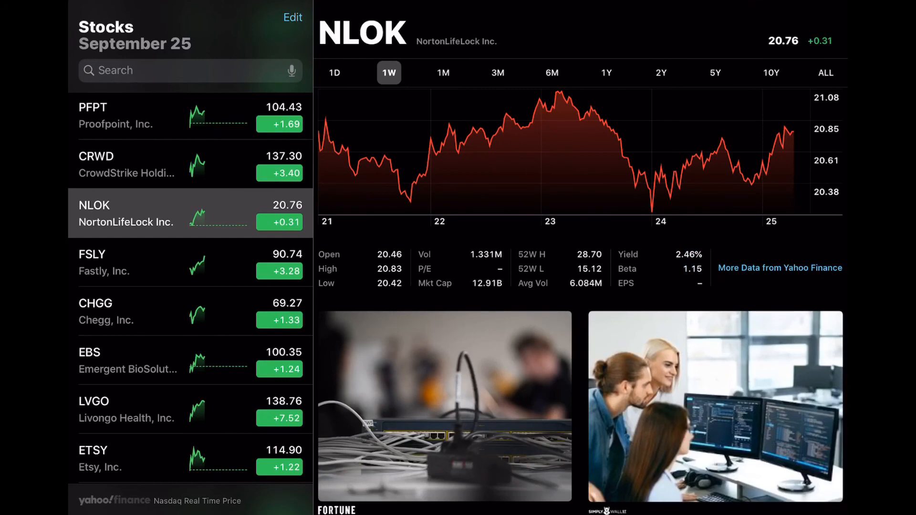
pyautogui.scroll(-3)
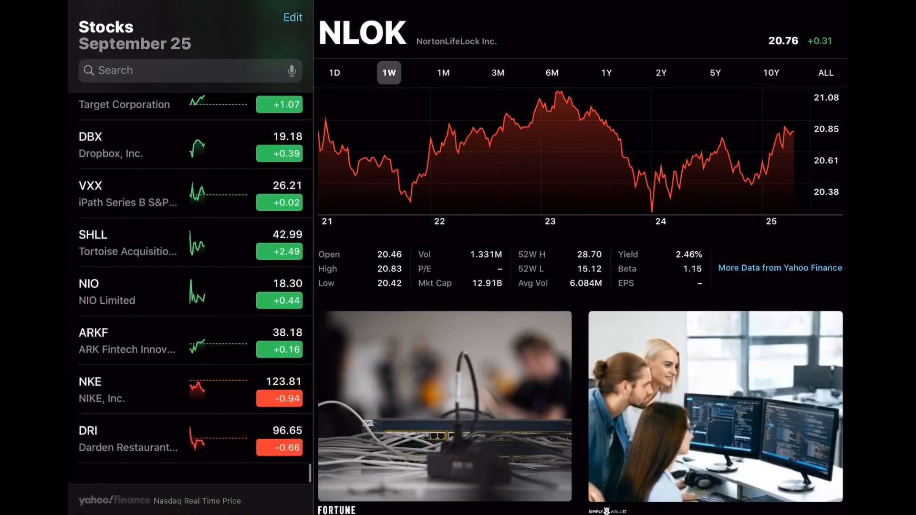
pyautogui.click(147, 391)
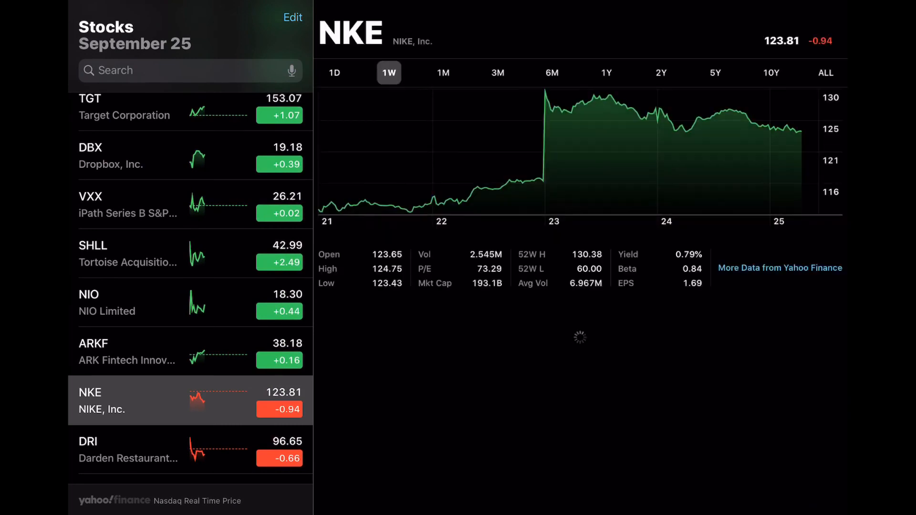